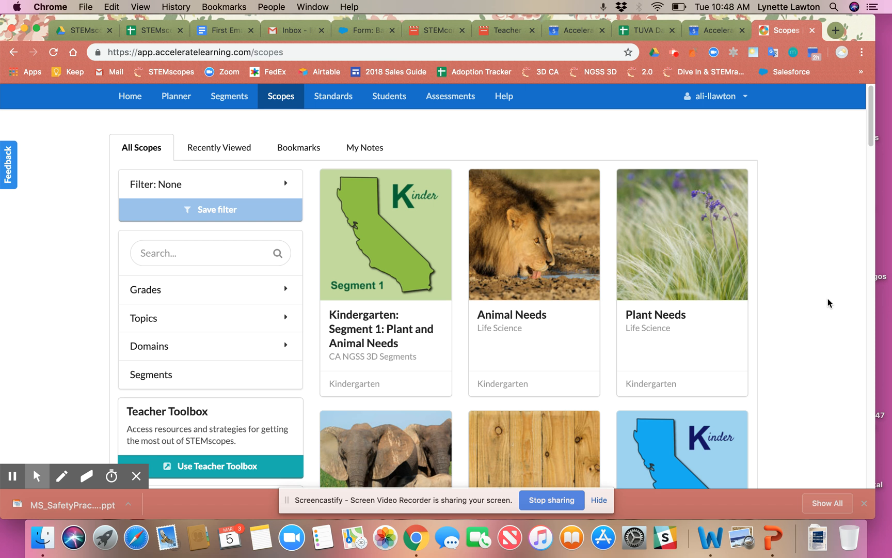
Step: Scroll to the teacher toolbox resources and open the Teacher Toolbox: Elementary card
{"action": "scroll", "scroll_direction": "down", "scroll_amount": 3}
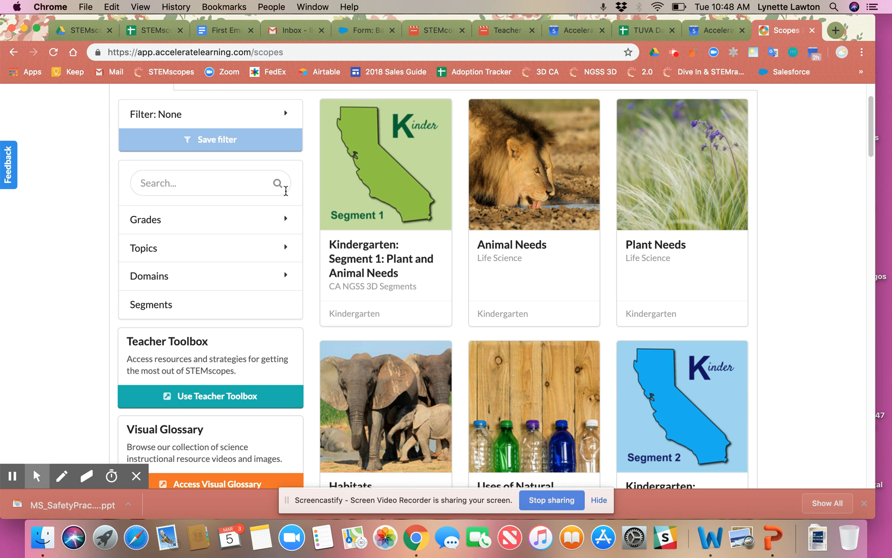
{"action": "left_click", "coordinate": [211, 395]}
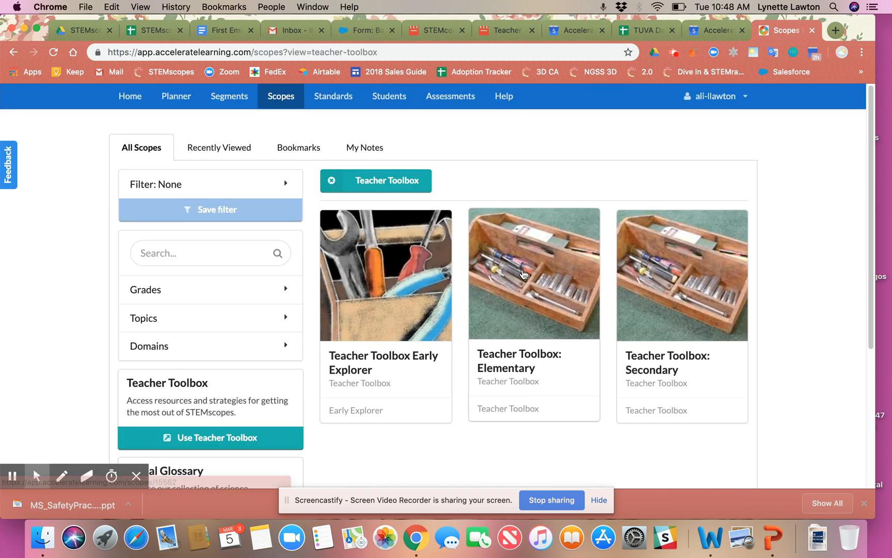
{"action": "left_click", "coordinate": [533, 274]}
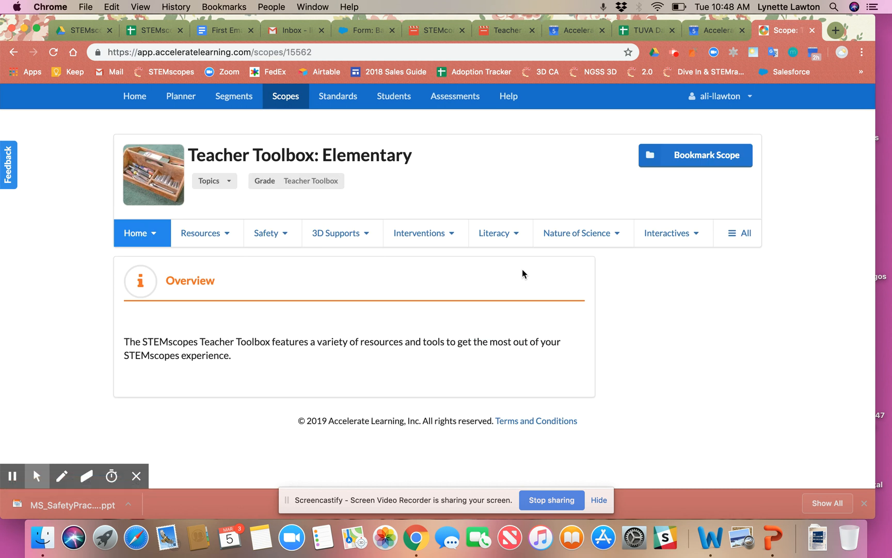
Step: Expand the Nature of Science dropdown to list Tools Primer, Tool Cards and grade-level resources
{"action": "left_click", "coordinate": [576, 232]}
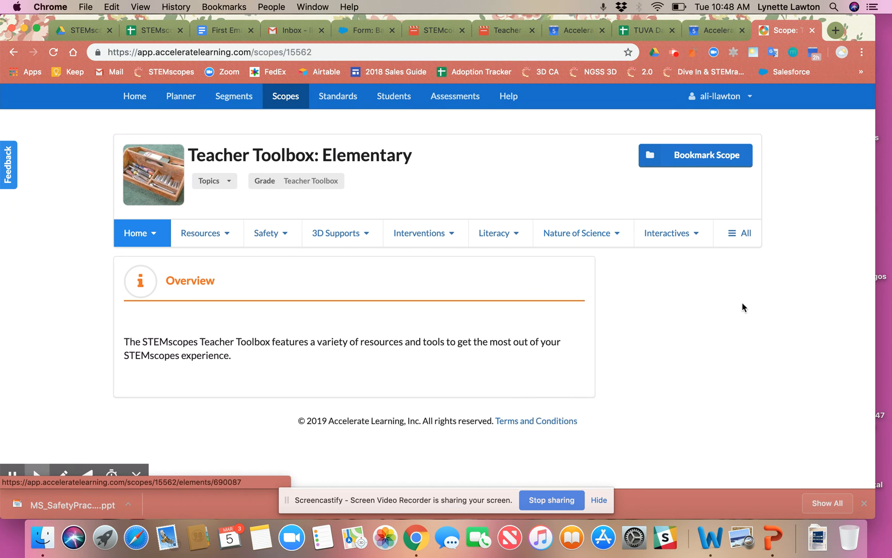
{"action": "left_click", "coordinate": [577, 233]}
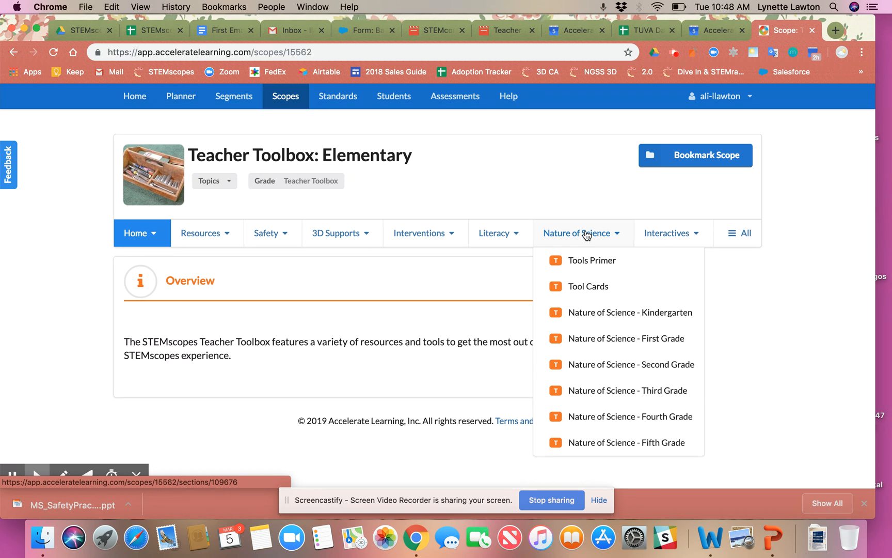
{"action": "mouse_move", "coordinate": [592, 260]}
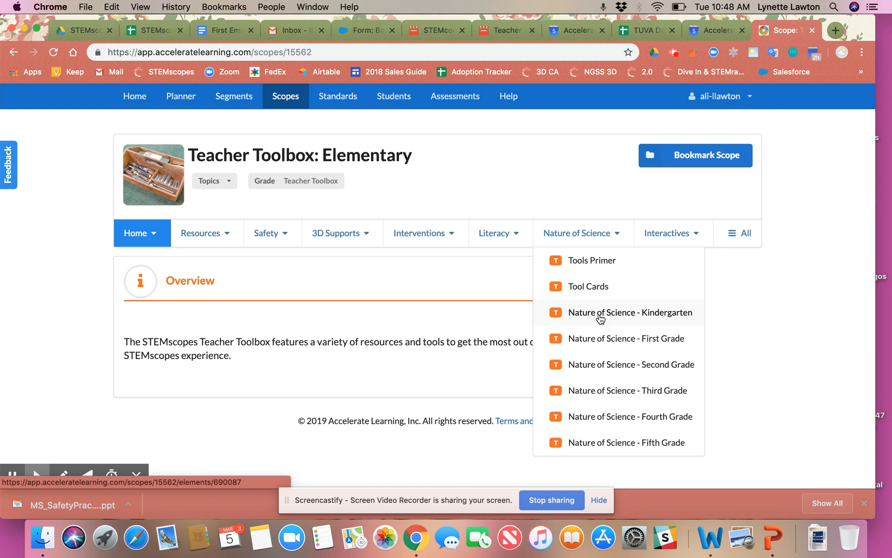
Step: Open Nature of Science - Kindergarten and scroll to the Questioning Skills 'Try It Out!' PDF
{"action": "left_click", "coordinate": [629, 312]}
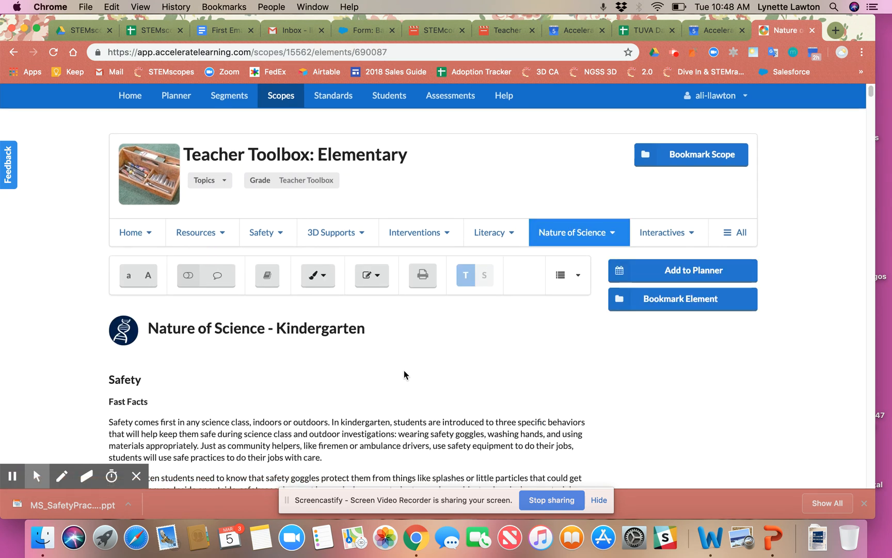
{"action": "scroll", "scroll_direction": "down", "scroll_amount": 3}
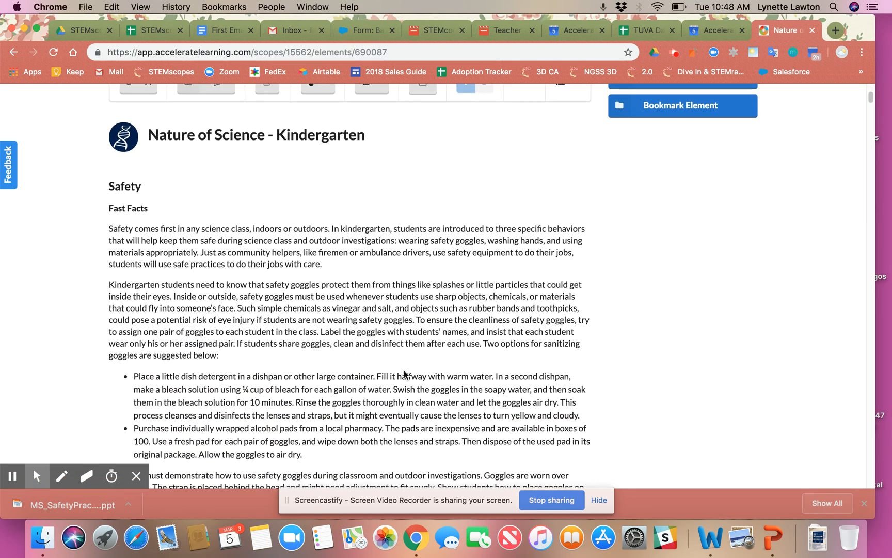
{"action": "scroll", "scroll_direction": "down", "scroll_amount": 3}
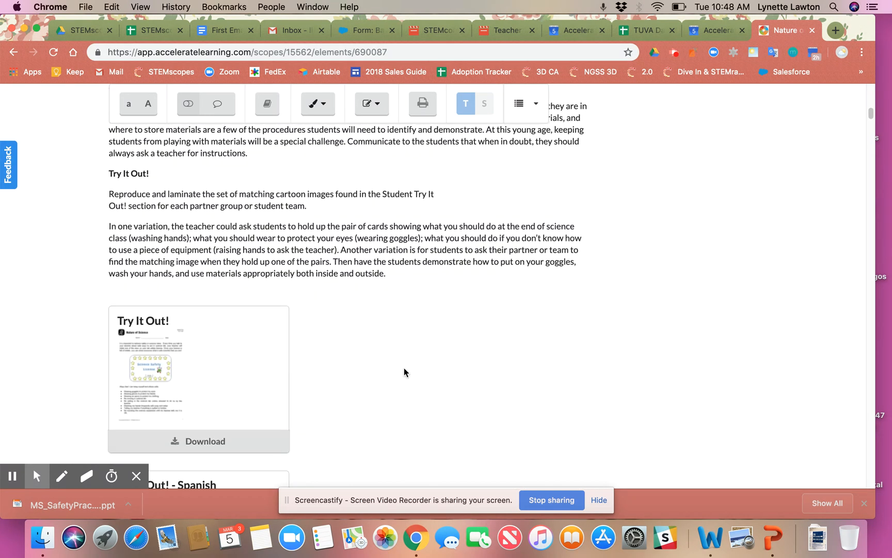
{"action": "scroll", "scroll_direction": "down", "scroll_amount": 3}
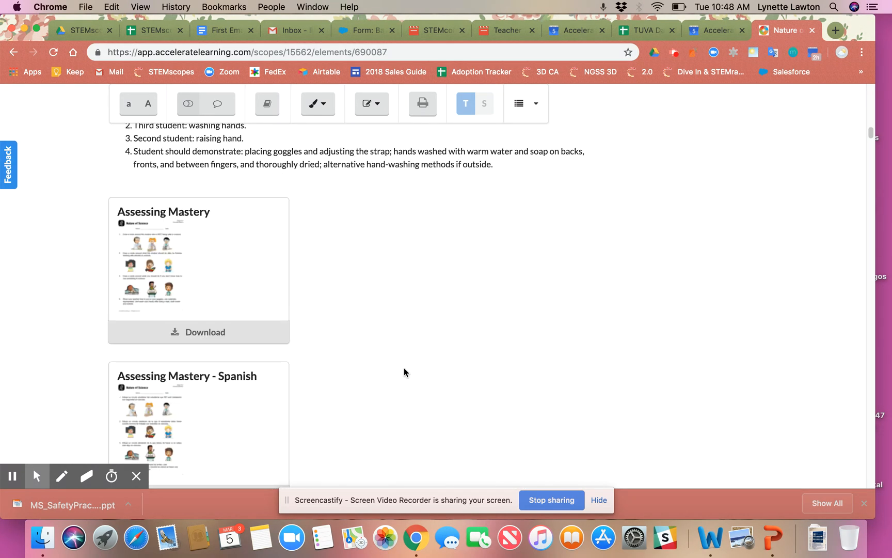
{"action": "scroll", "scroll_direction": "up", "scroll_amount": 3}
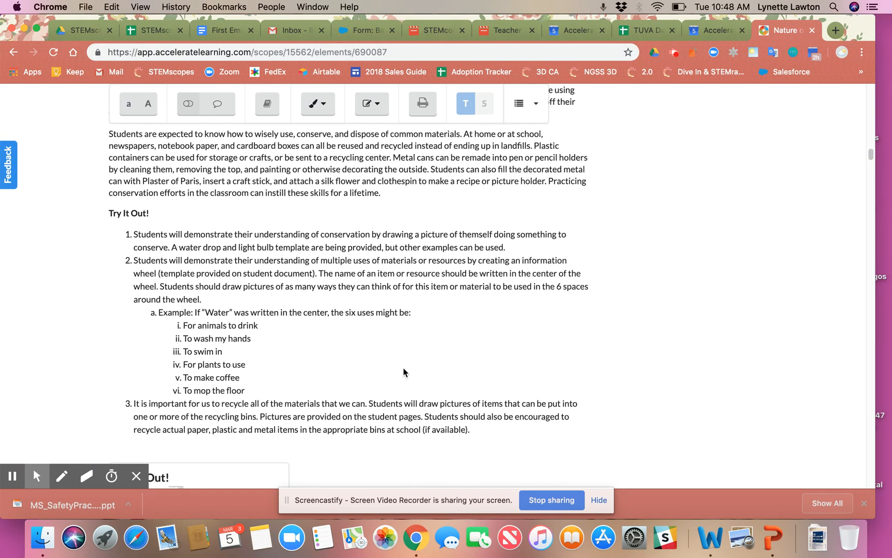
{"action": "scroll", "scroll_direction": "down", "scroll_amount": 3}
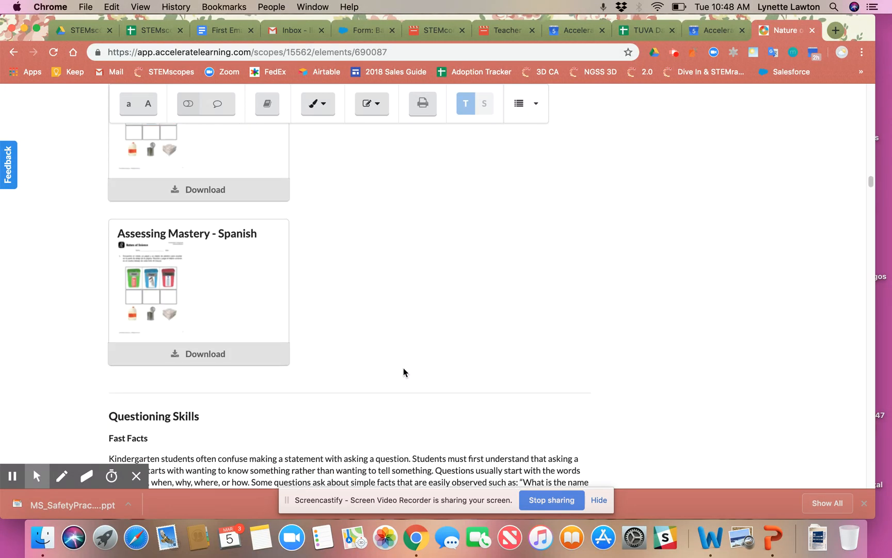
{"action": "scroll", "scroll_direction": "down", "scroll_amount": 3}
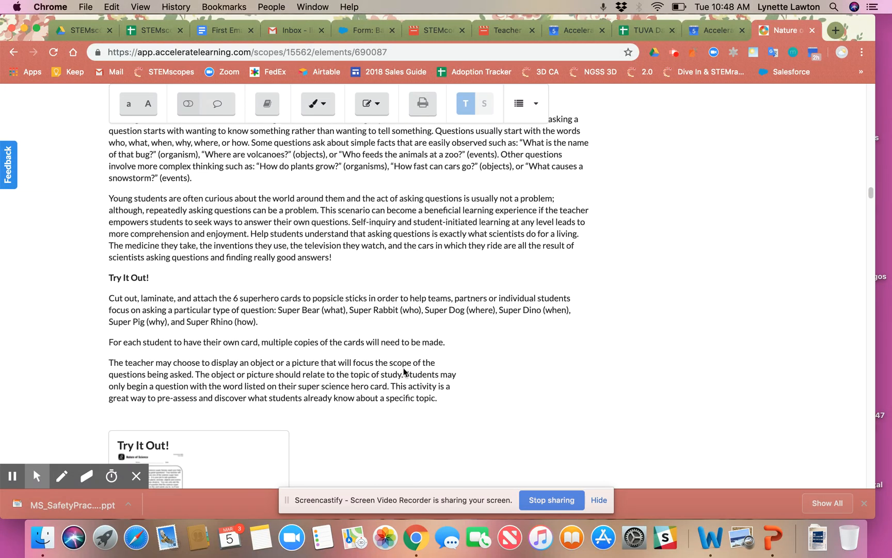
{"action": "scroll", "scroll_direction": "up", "scroll_amount": 3}
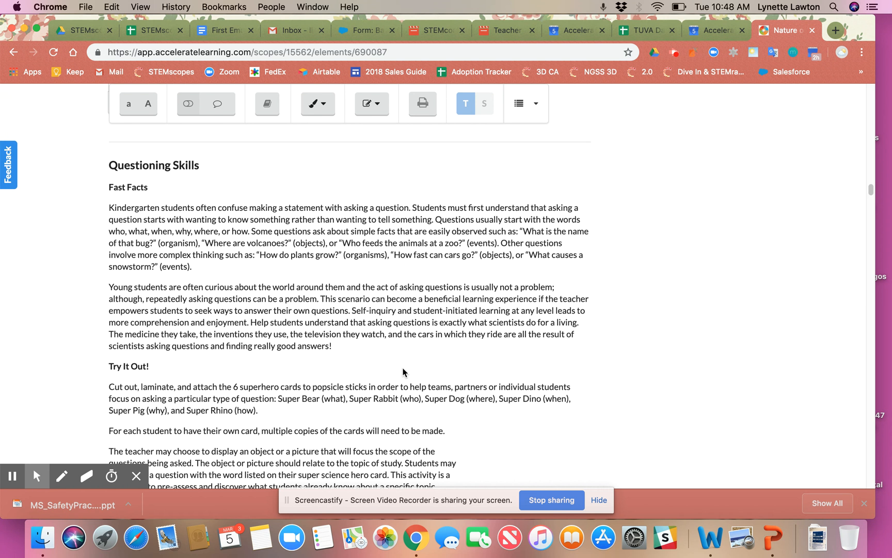
{"action": "mouse_move", "coordinate": [213, 328]}
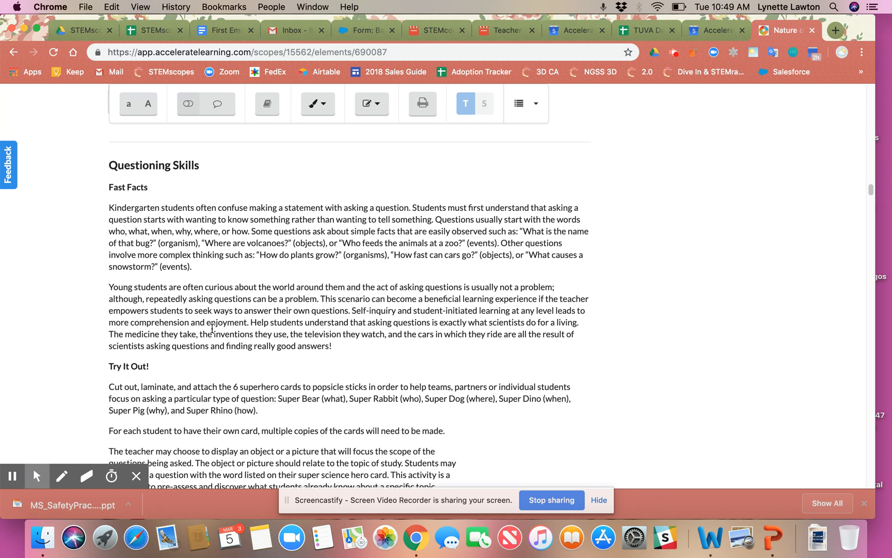
{"action": "scroll", "scroll_direction": "down", "scroll_amount": 3}
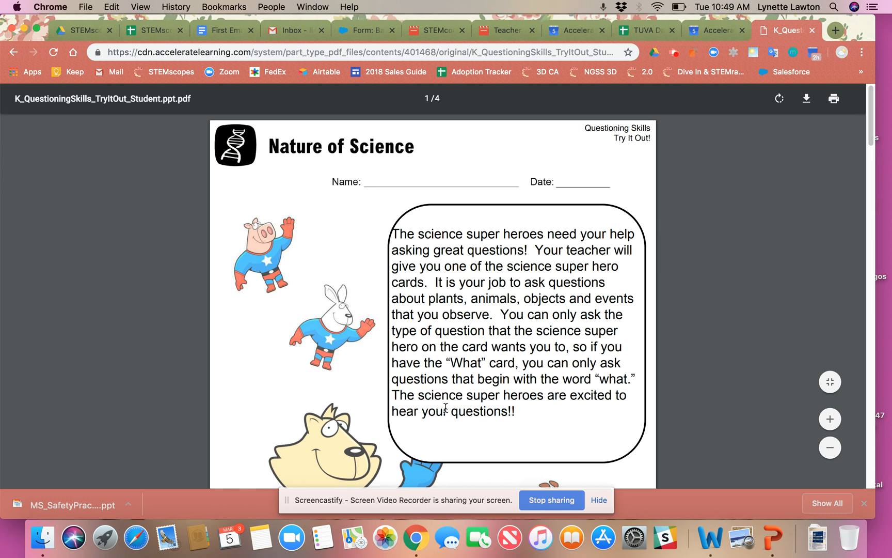
Step: Scroll through the What, Where, Why and How superhero question cards in the PDF
{"action": "scroll", "scroll_direction": "down", "scroll_amount": 3}
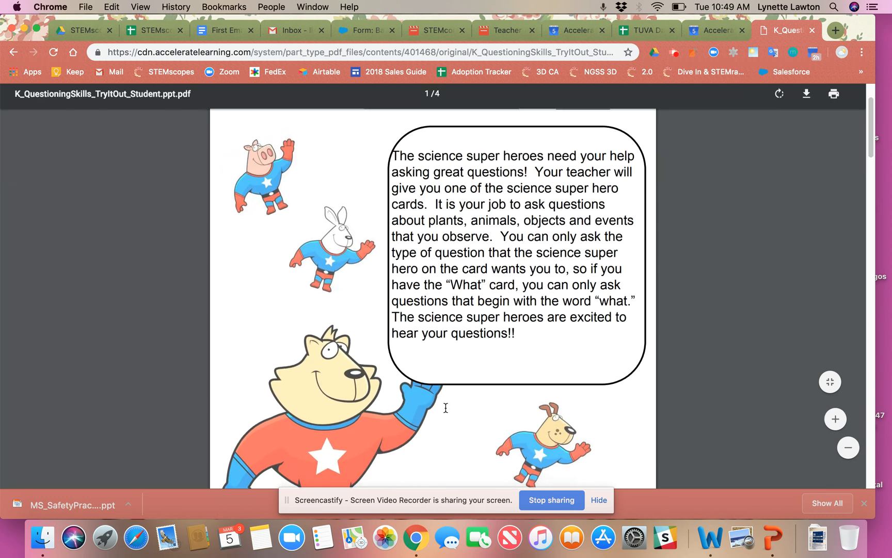
{"action": "scroll", "scroll_direction": "down", "scroll_amount": 3}
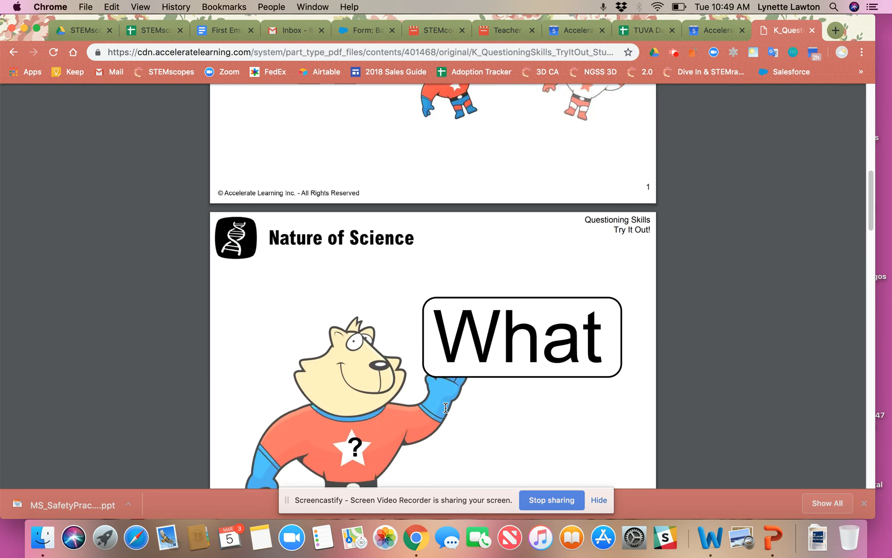
{"action": "scroll", "scroll_direction": "down", "scroll_amount": 3}
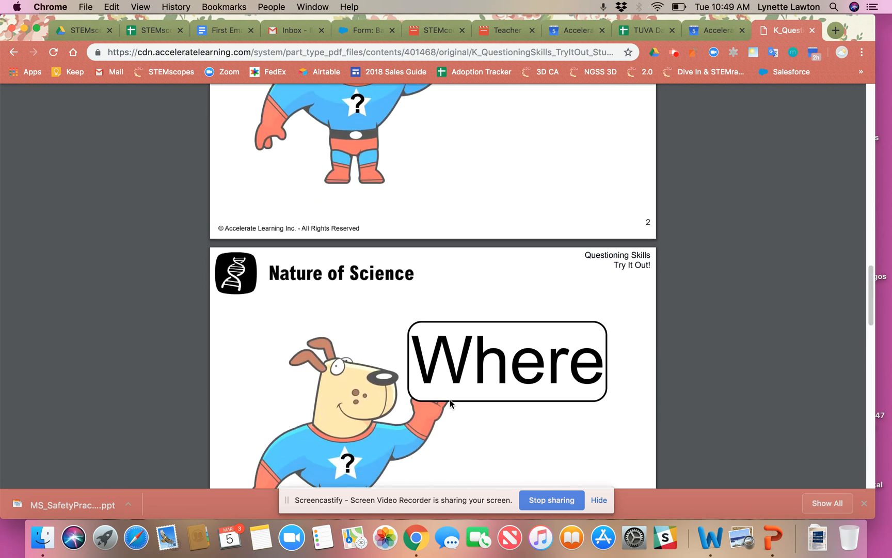
{"action": "scroll", "scroll_direction": "down", "scroll_amount": 3}
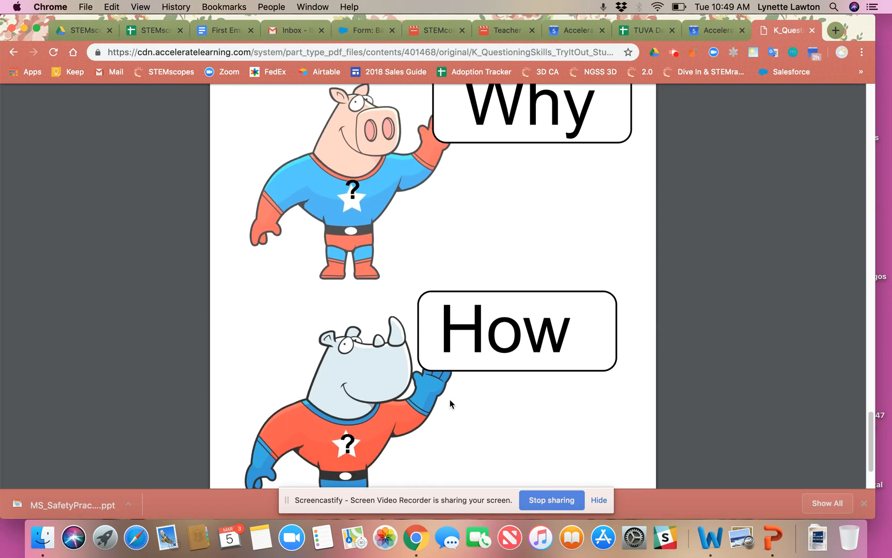
{"action": "scroll", "scroll_direction": "up", "scroll_amount": 3}
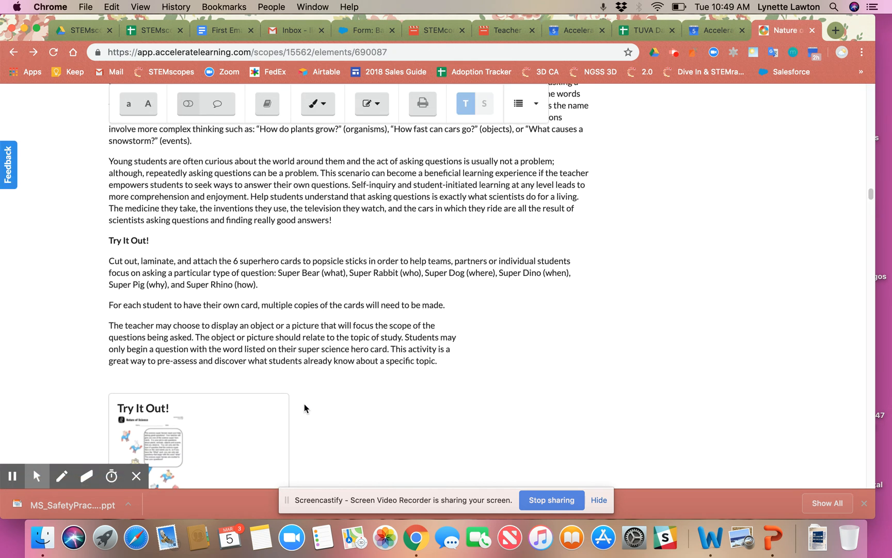
{"action": "scroll", "scroll_direction": "up", "scroll_amount": 3}
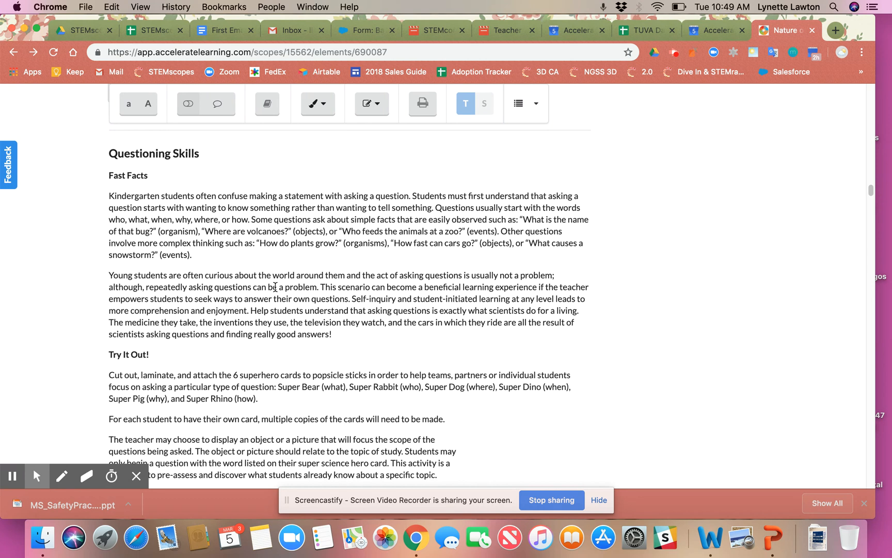
{"action": "scroll", "scroll_direction": "down", "scroll_amount": 3}
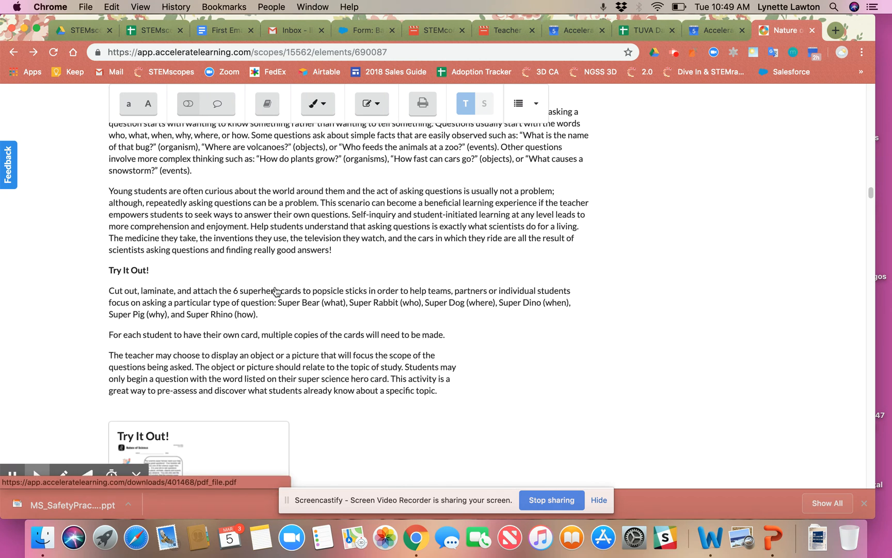
{"action": "scroll", "scroll_direction": "up", "scroll_amount": 3}
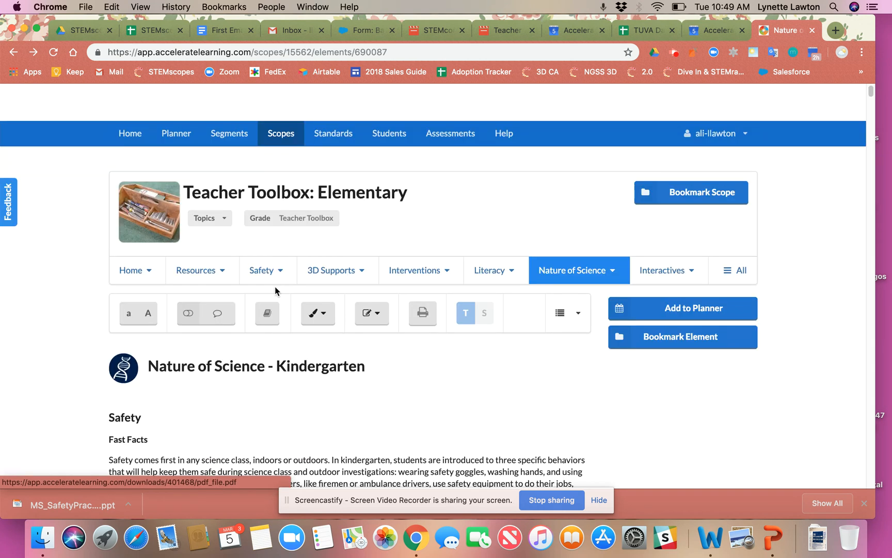